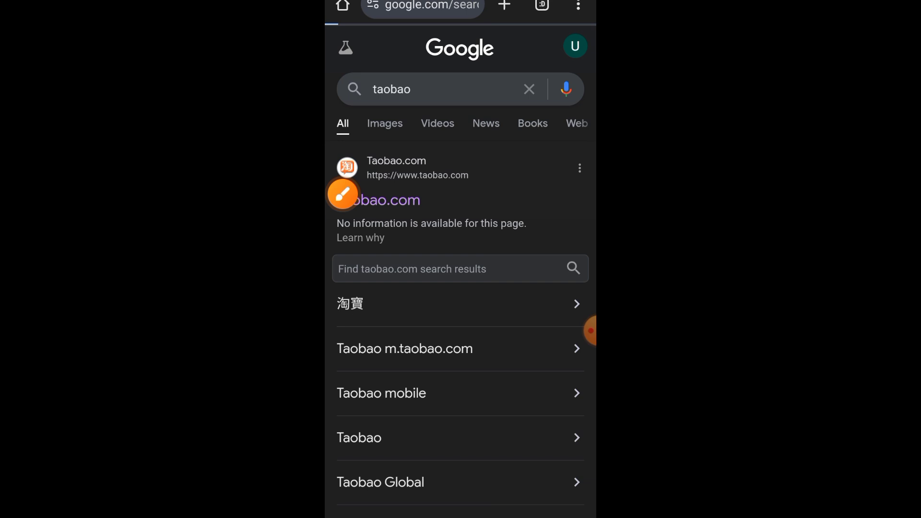
Open Taobao.com from the search results and start Chrome's translation of the Chinese page.
click(396, 160)
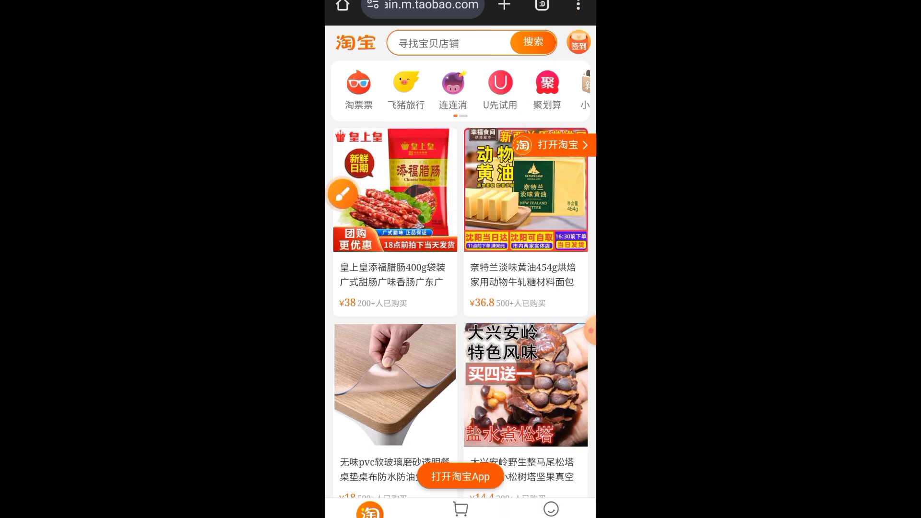
click(577, 6)
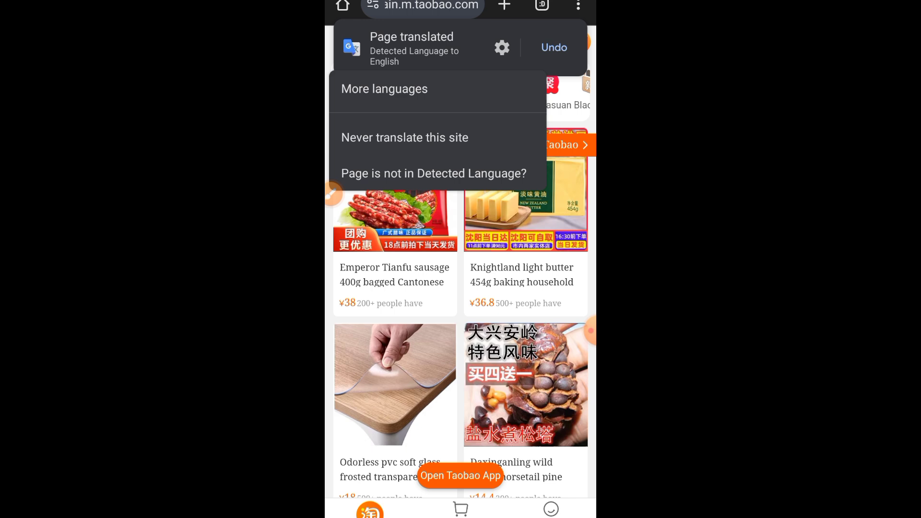
Bring up the full list of translation languages from the translate bar menu.
click(385, 89)
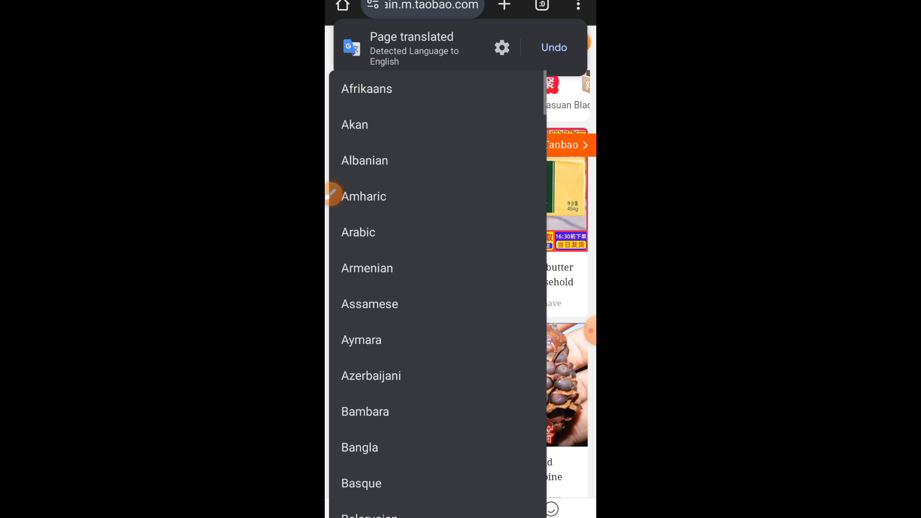
scroll(down, 3)
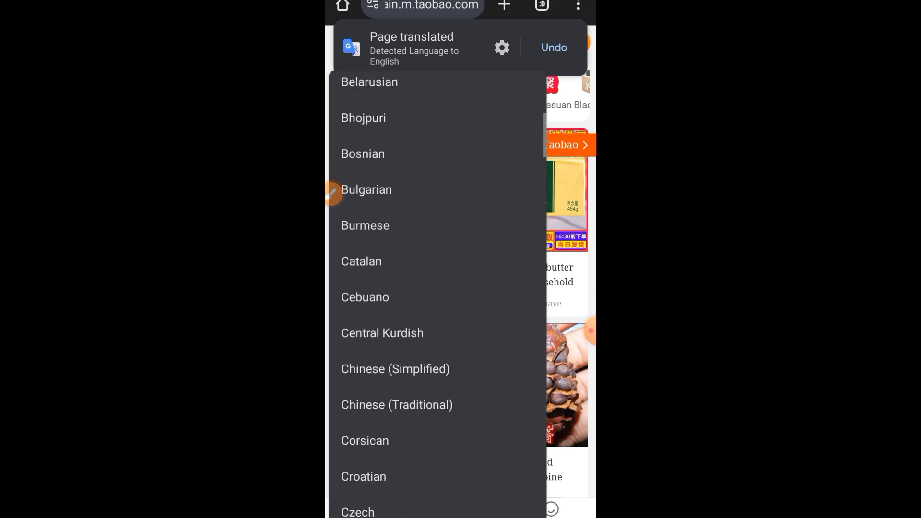
scroll(down, 3)
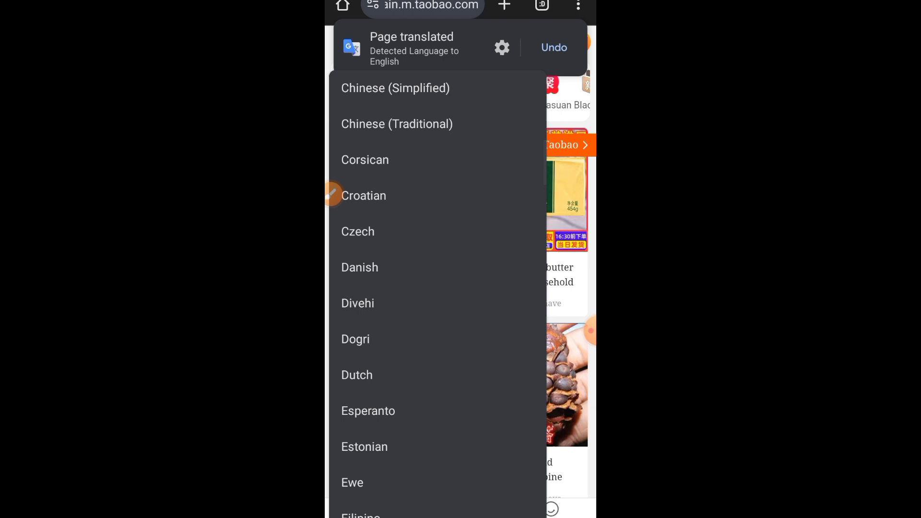
scroll(down, 3)
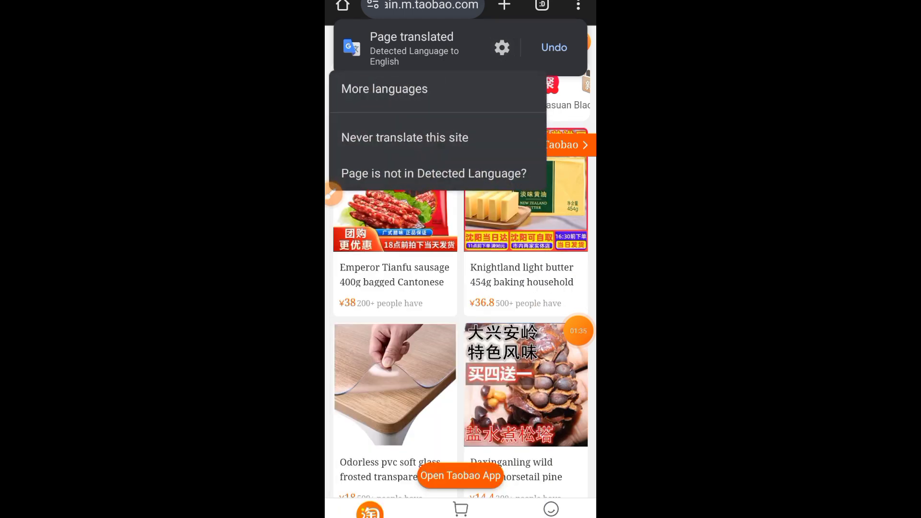
Choose Bangla from More languages so Chrome retranslates the Taobao page.
click(385, 89)
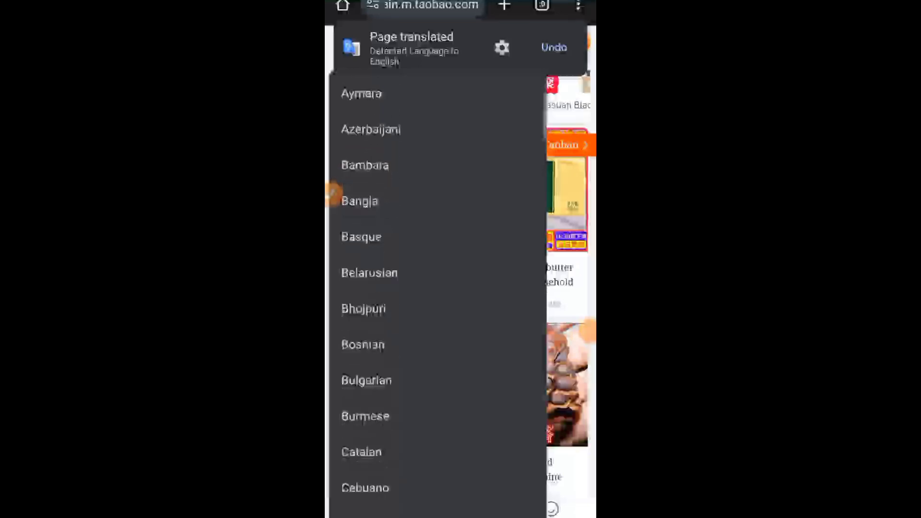
scroll(down, 3)
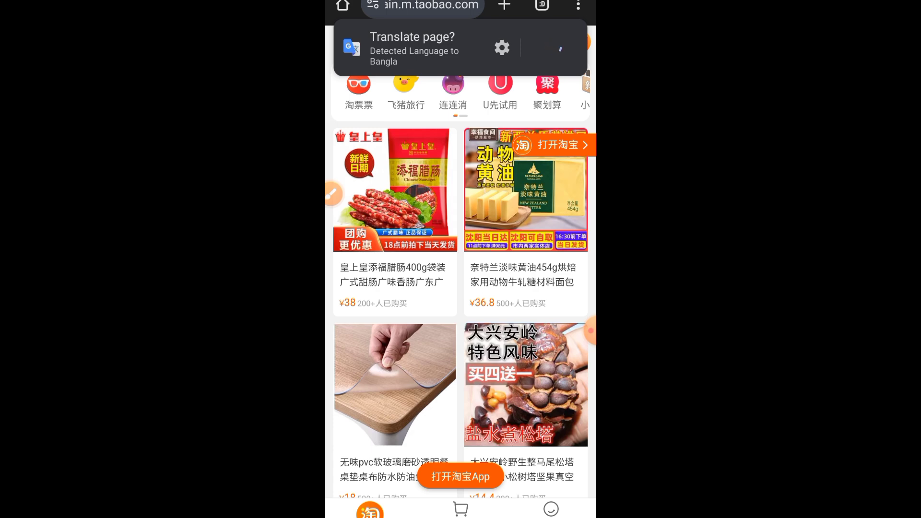
click(559, 47)
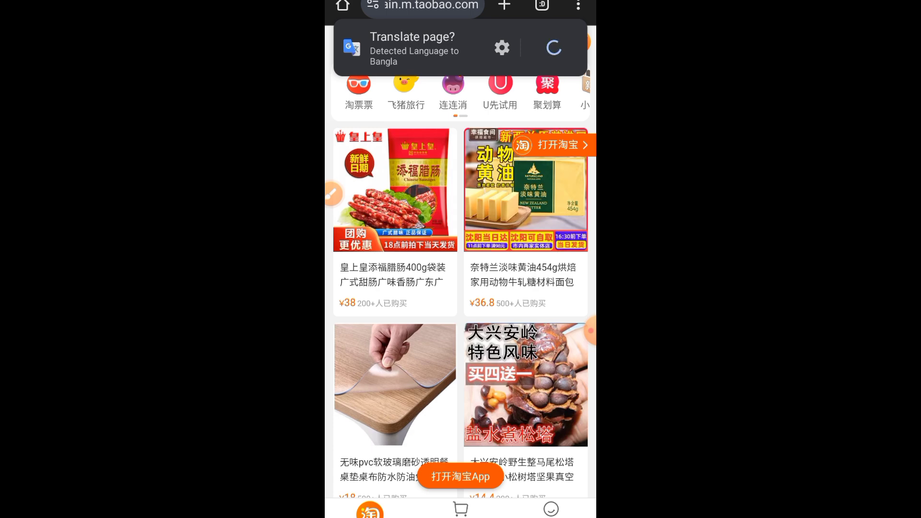